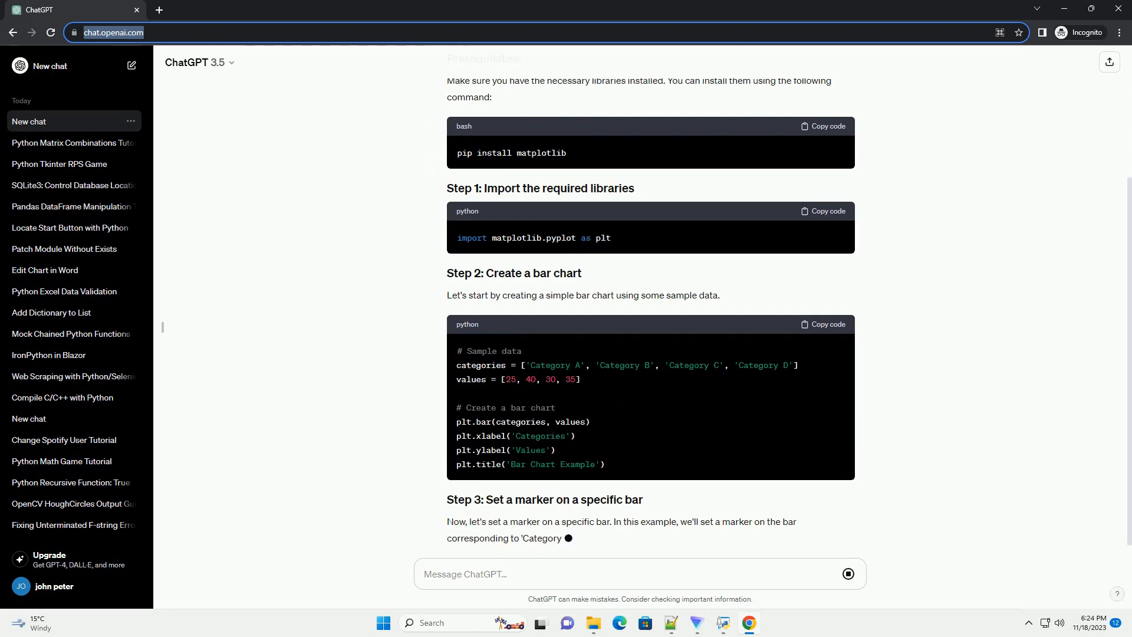
{"action": "scroll", "scroll_direction": "down", "scroll_amount": 3}
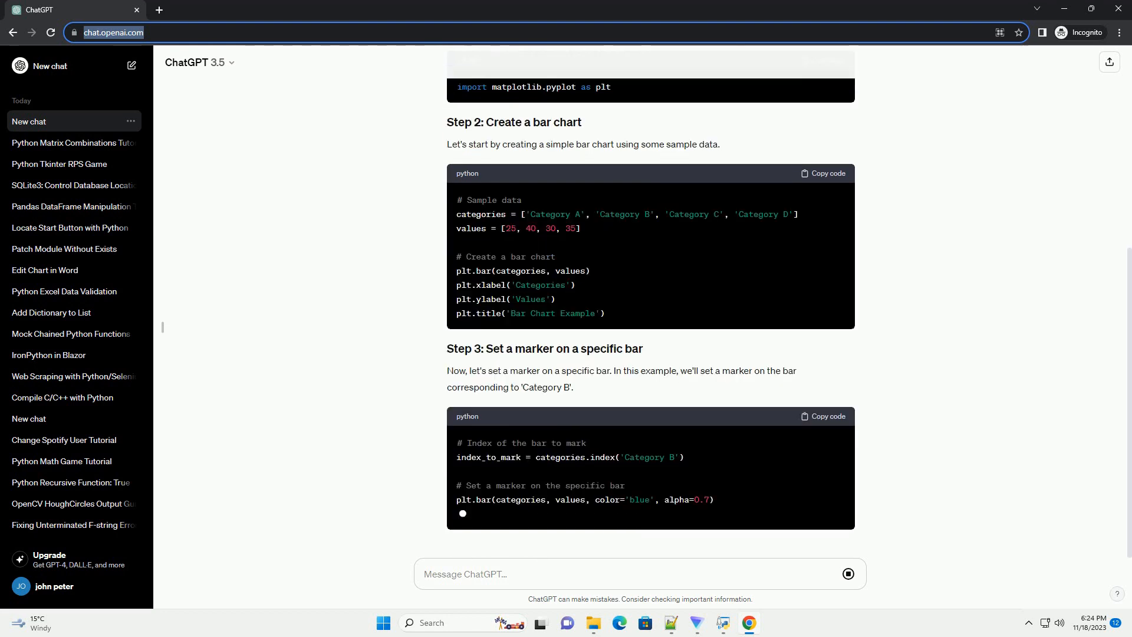
{"action": "scroll", "scroll_direction": "down", "scroll_amount": 3}
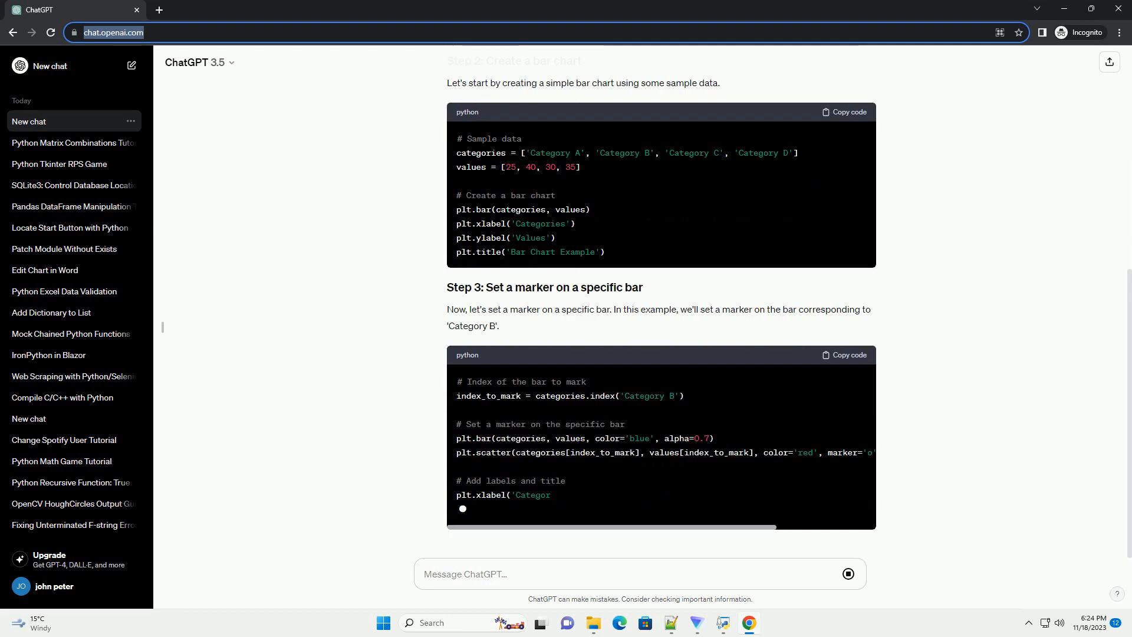
{"action": "scroll", "scroll_direction": "down", "scroll_amount": 3}
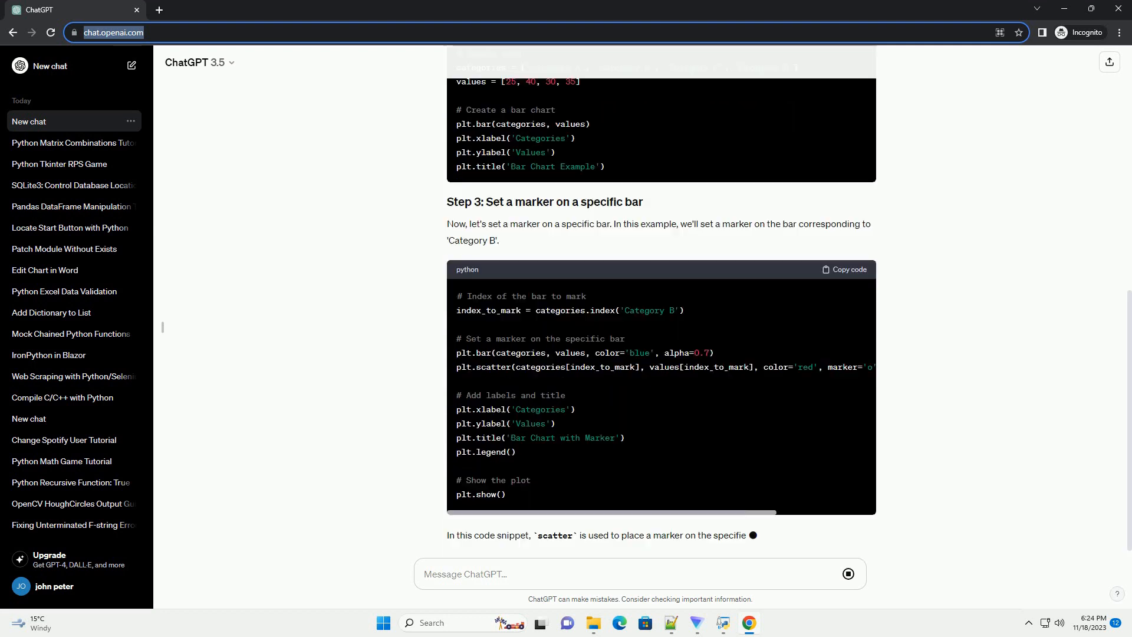
{"action": "scroll", "scroll_direction": "down", "scroll_amount": 3}
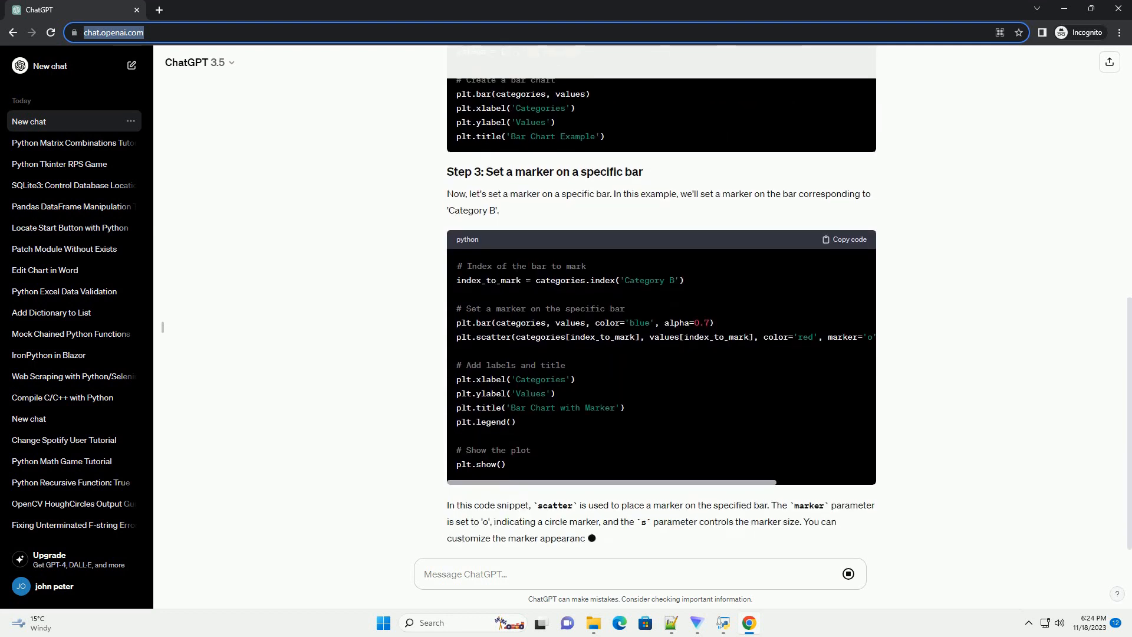